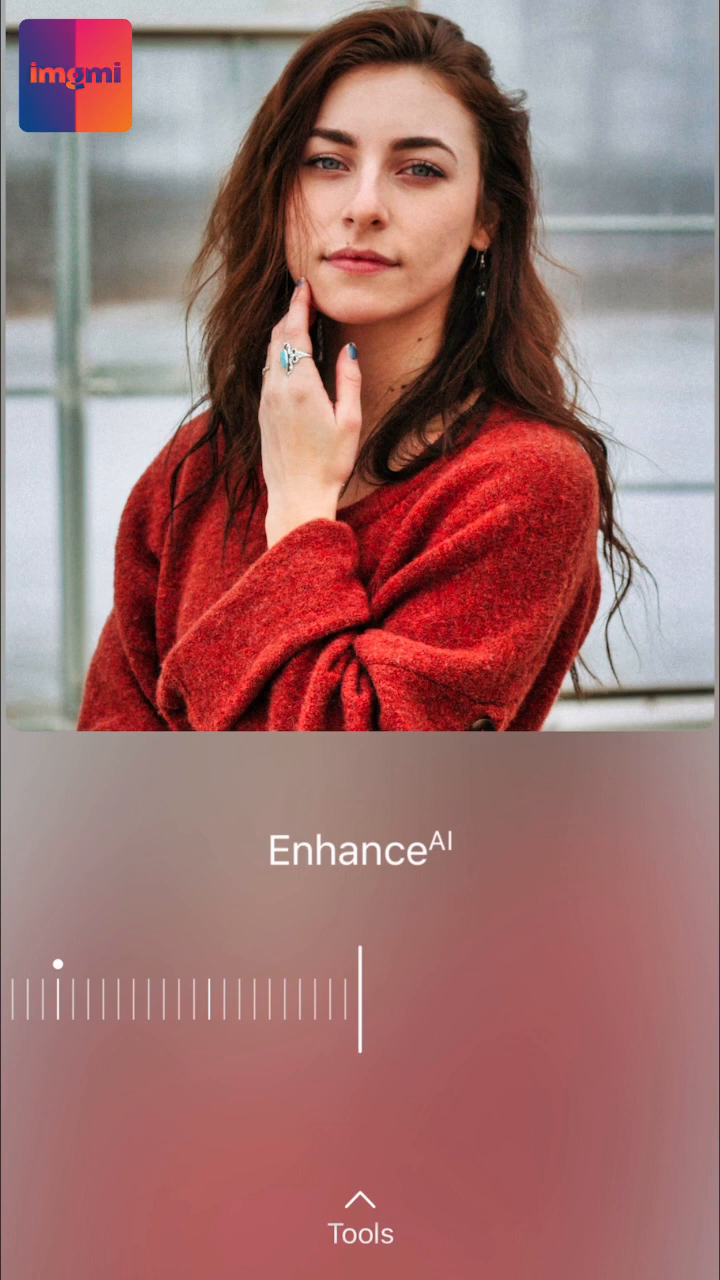
- Start the Enhance AI tool on the portrait to adjust its strength
click(360, 1216)
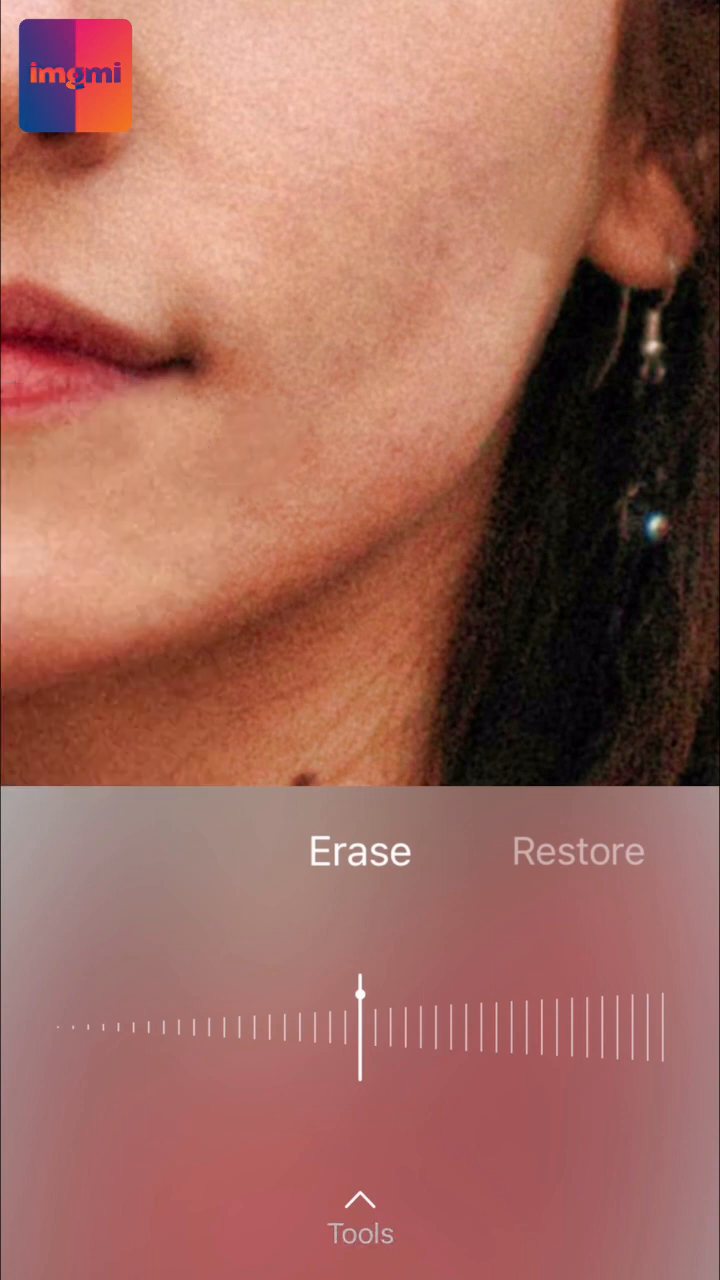
- Switch the chin skin touch-up from erasing blemishes to restoring original skin
click(576, 852)
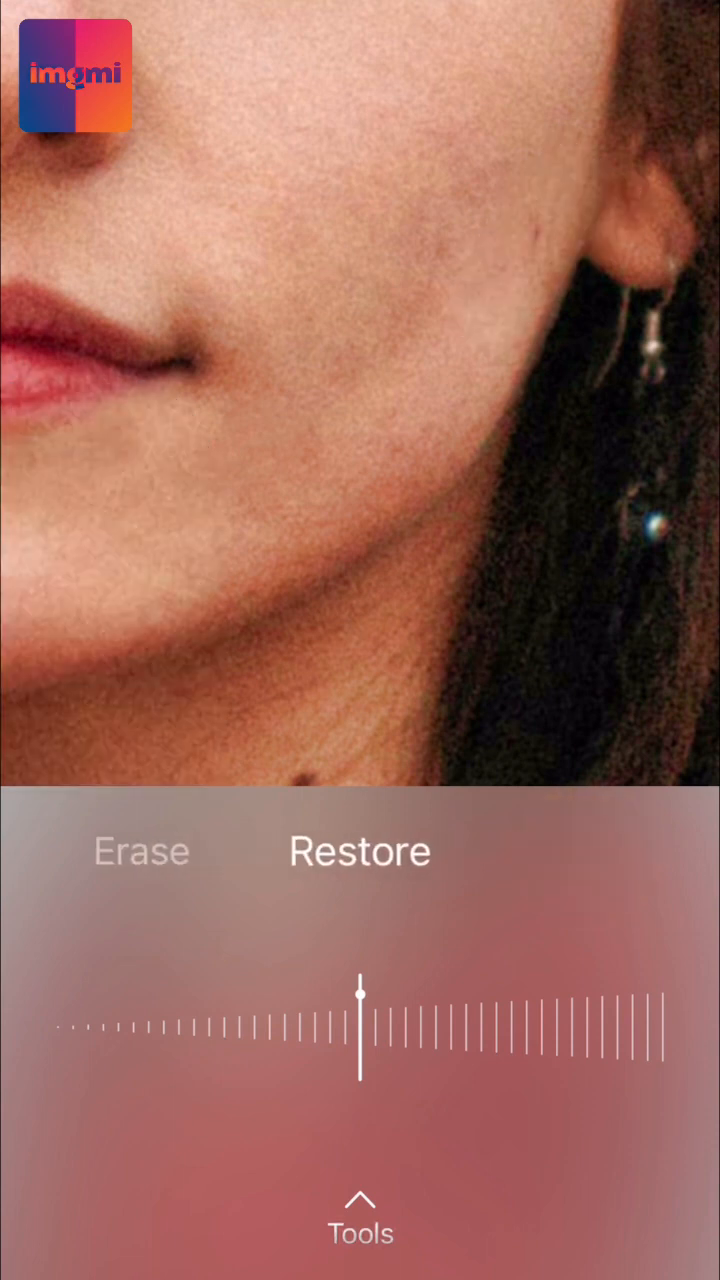